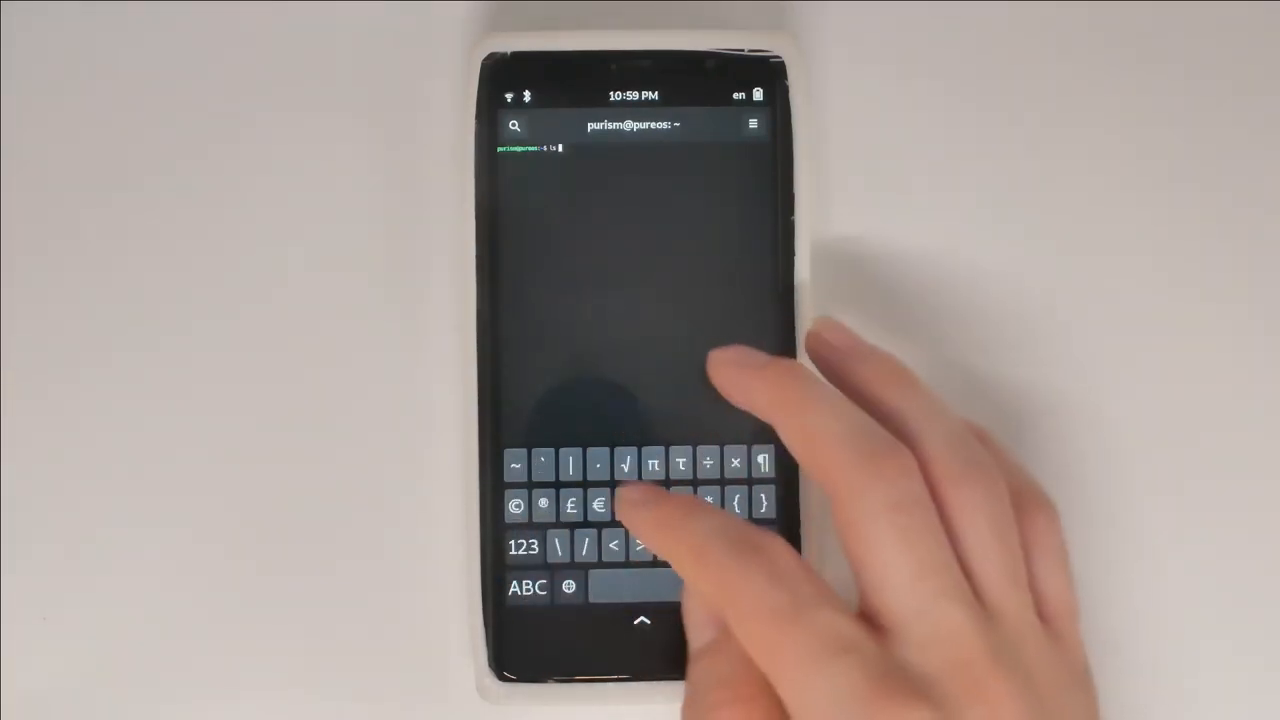
- Run ls to list the home folder's contents at the shell prompt
key("Return")
type("cat /et")
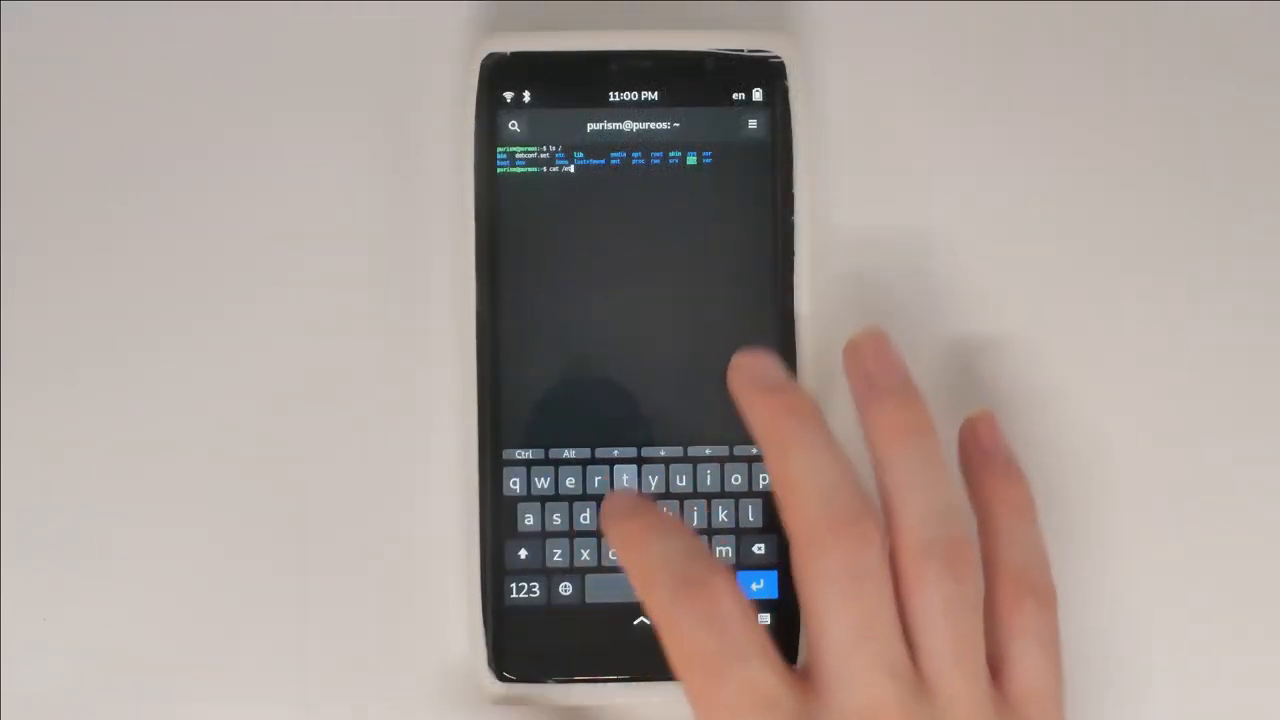
left_click(524, 588)
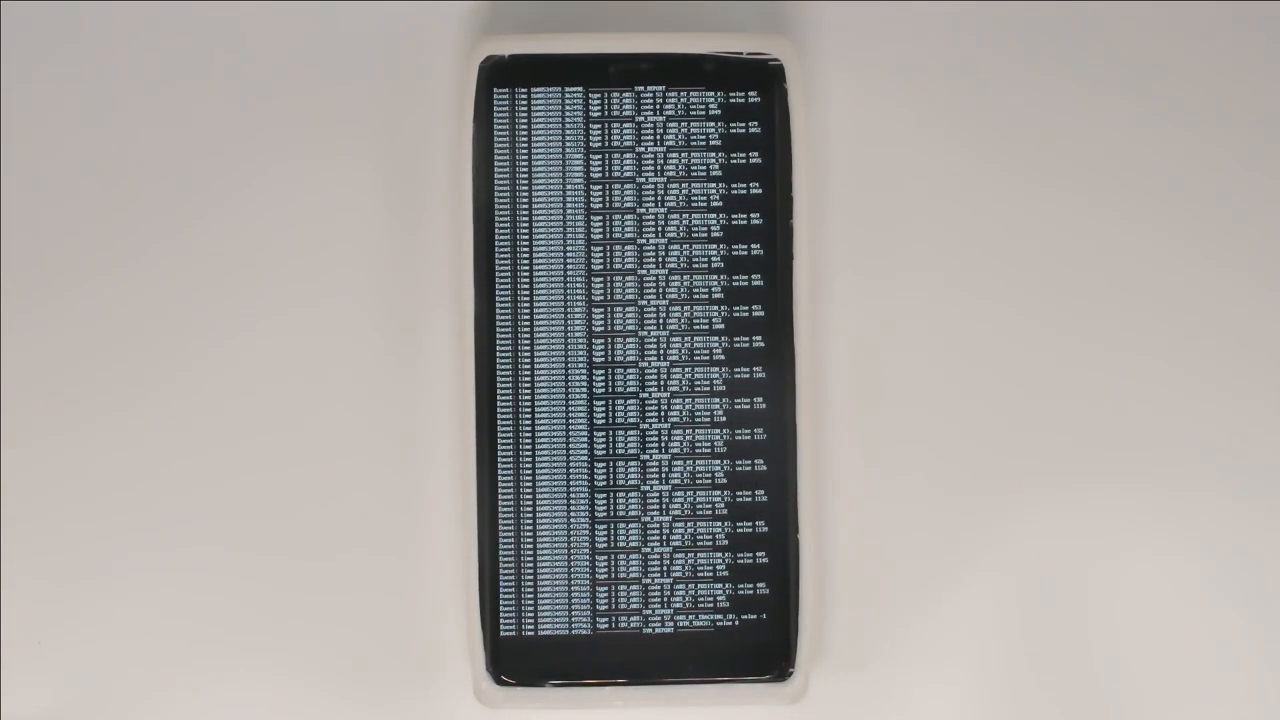
- Print source-style text to the console so indented code fills the display
left_click(720, 580)
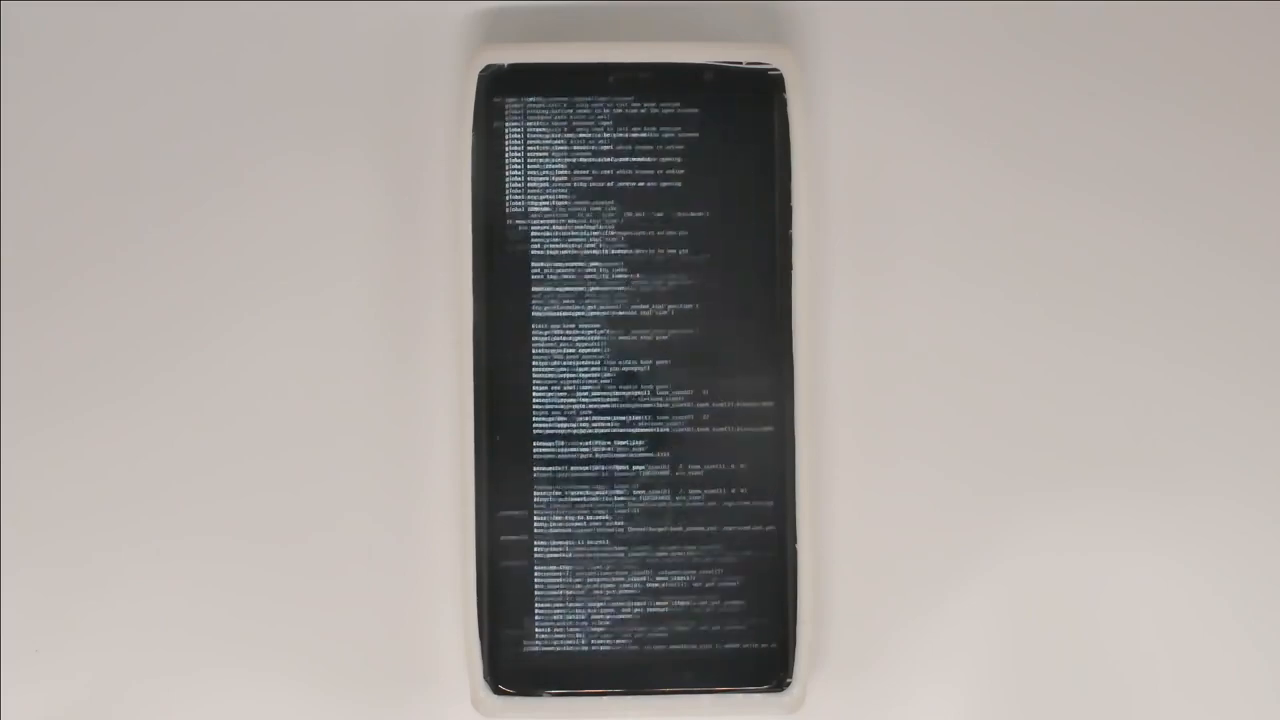
scroll("down", 3)
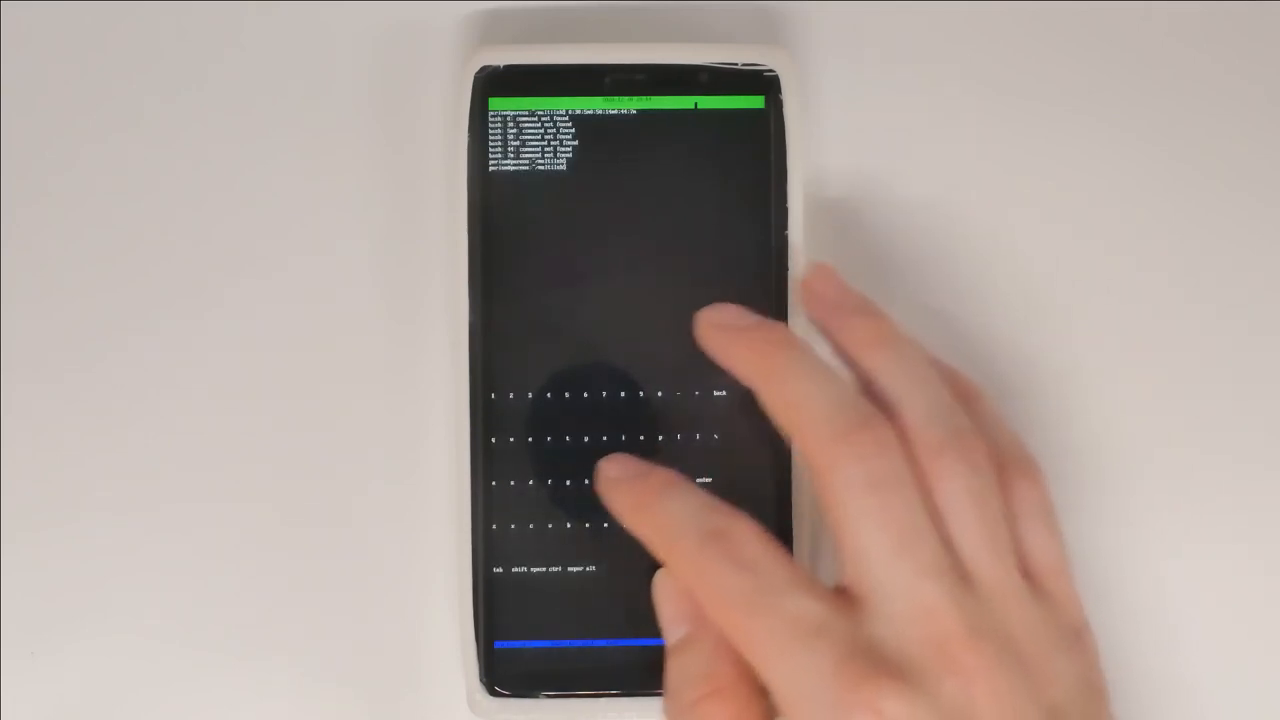
- Send a typed word to the focused Multish shell, which answers 'command not found'
left_click(600, 480)
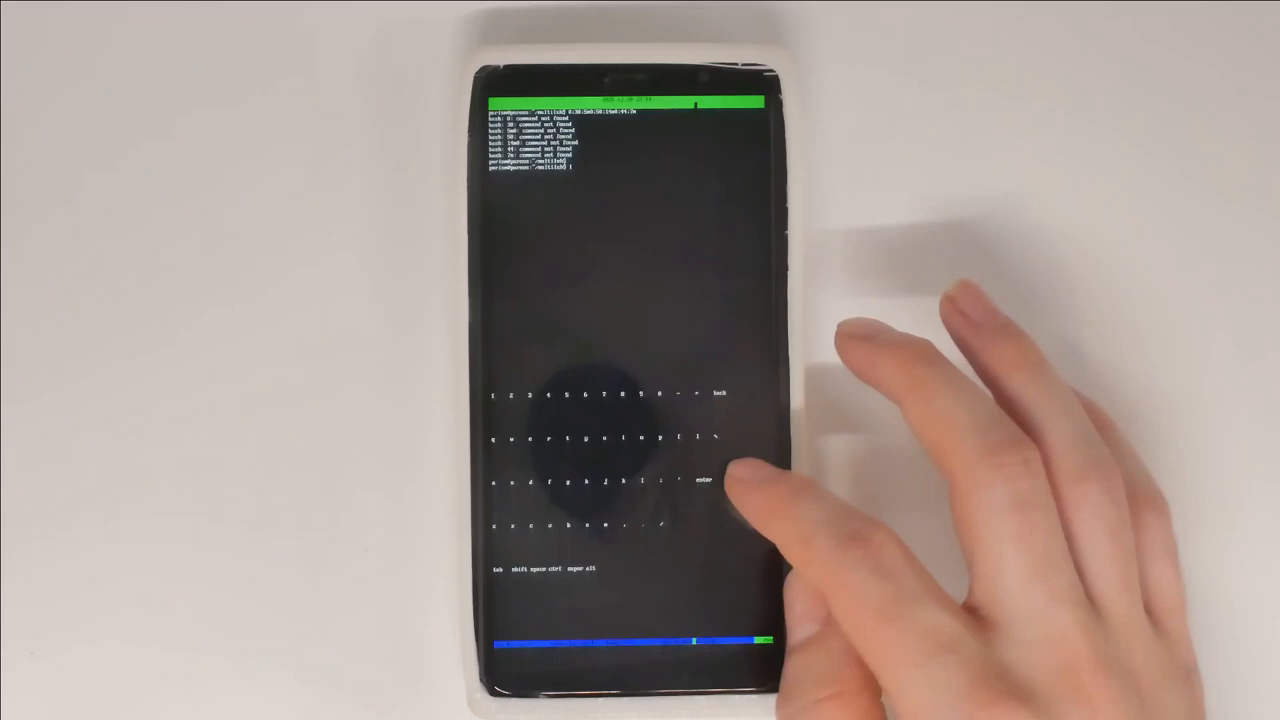